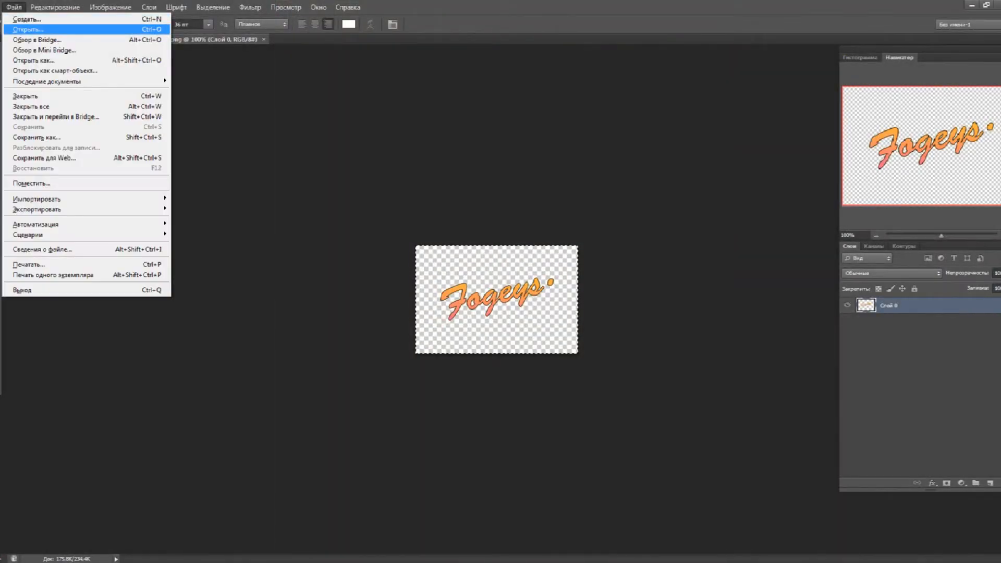
# Open 90pP-y_bF7U.jpg, leaving its colour profile unmanaged
pyautogui.click(31, 27)
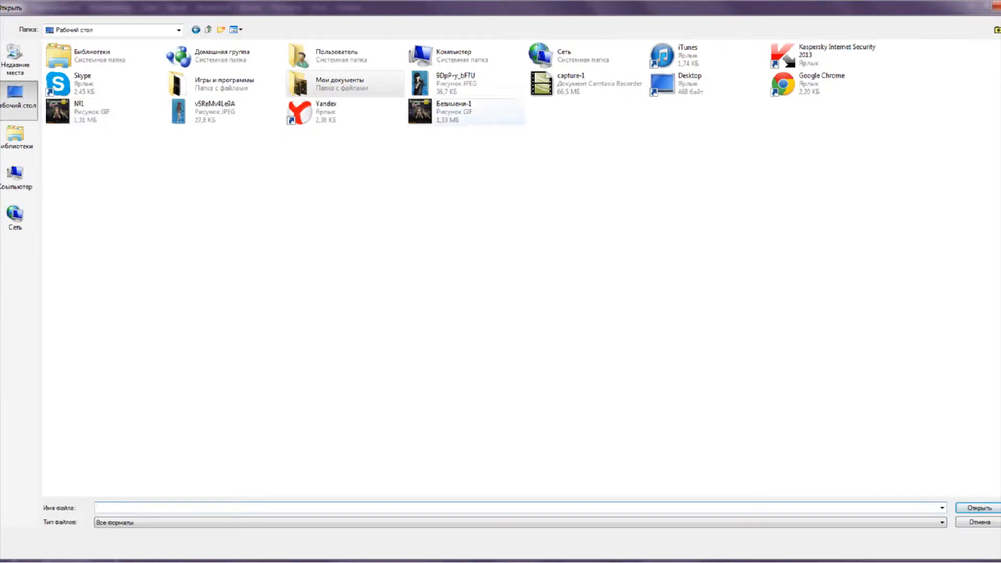
pyautogui.click(975, 522)
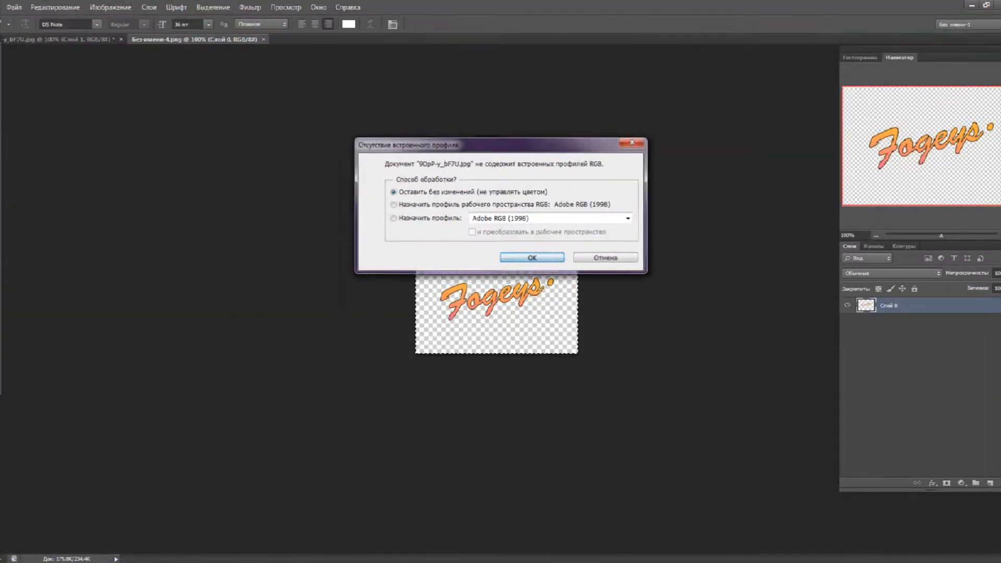
pyautogui.click(531, 257)
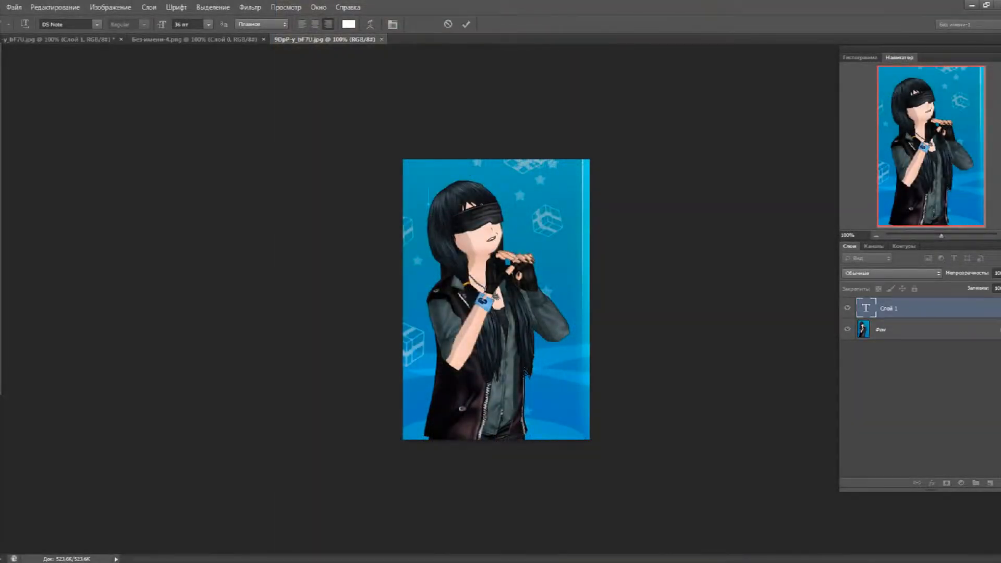
# Type the title 'FOGEYS' and enlarge it using a bigger preset font size
pyautogui.write('FOGEYS')
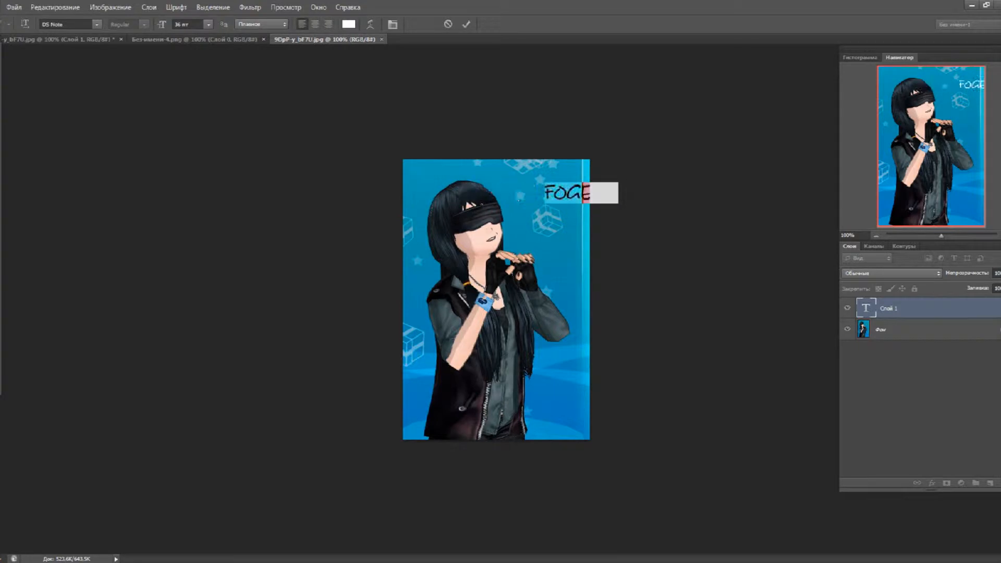
pyautogui.click(211, 24)
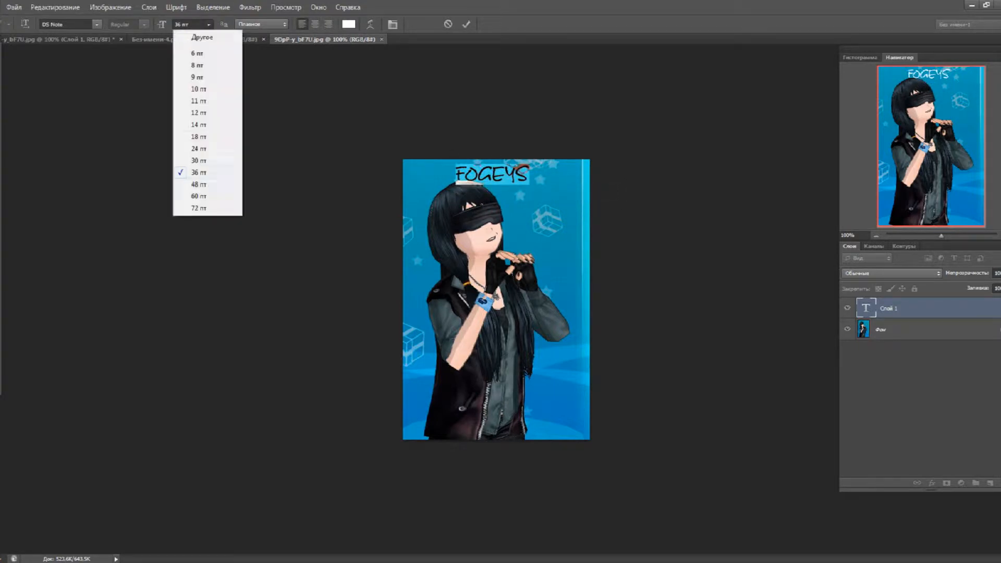
pyautogui.click(198, 196)
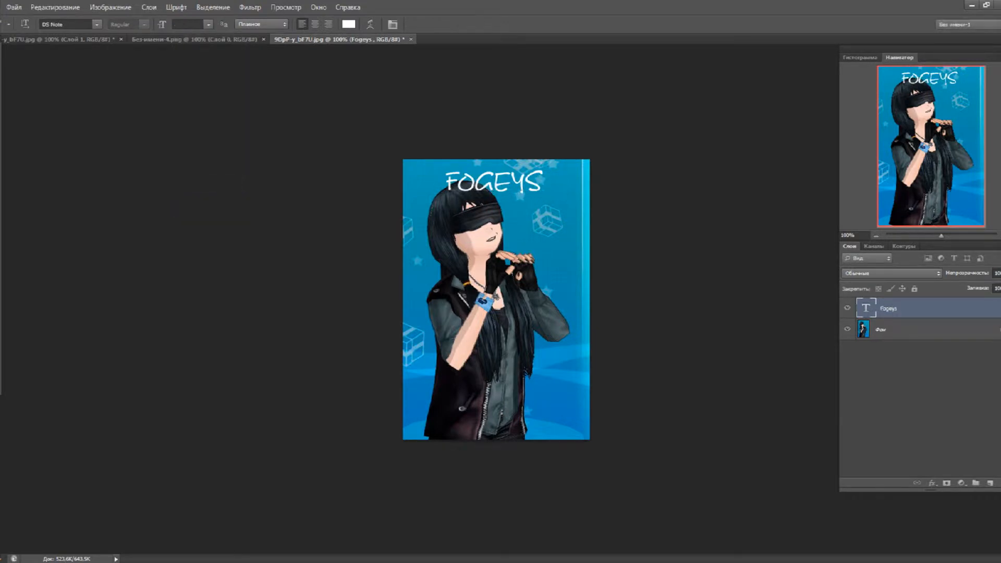
pyautogui.click(100, 24)
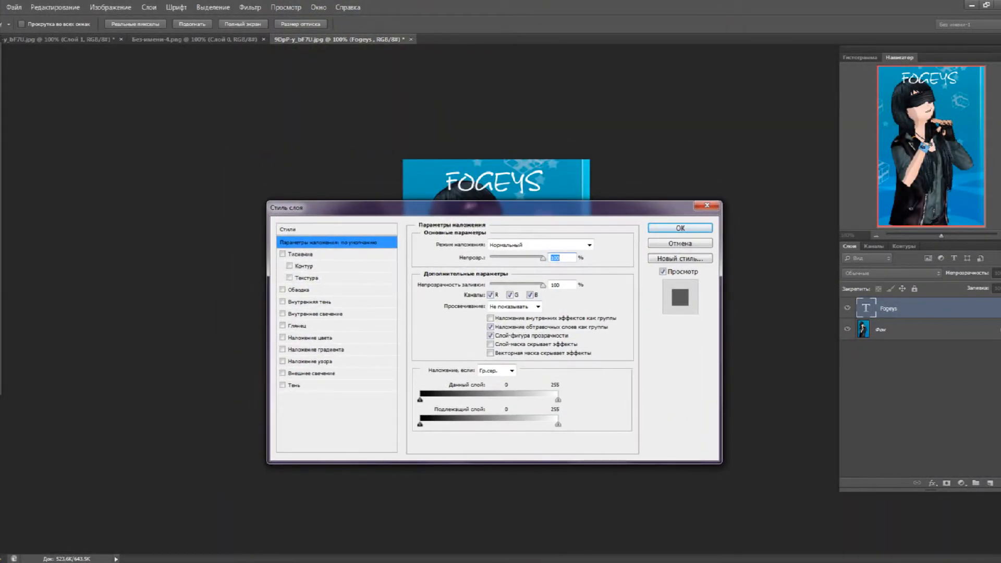
# Enable Bevel & Emboss on the title, leaving the Texture option off
pyautogui.click(283, 254)
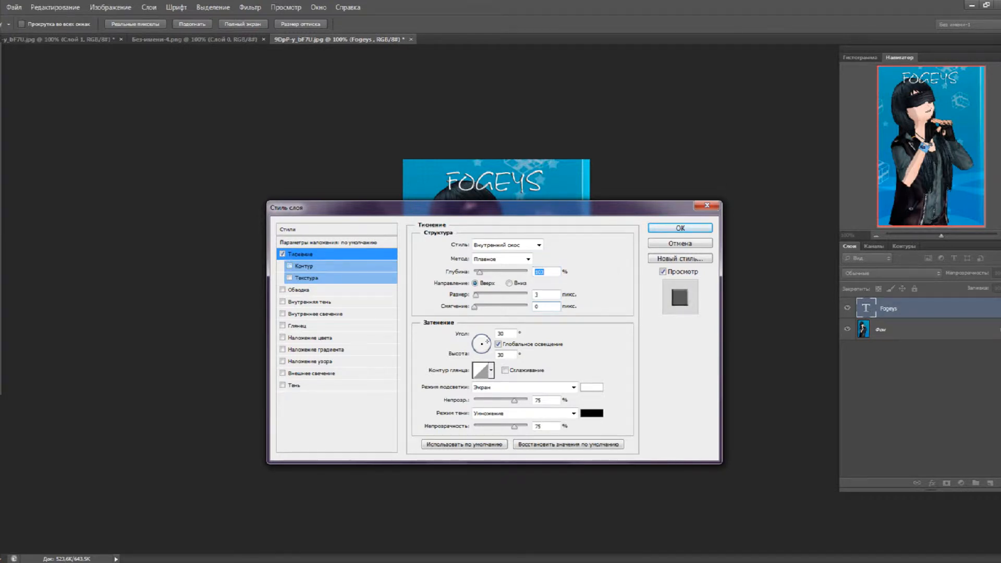
pyautogui.click(307, 277)
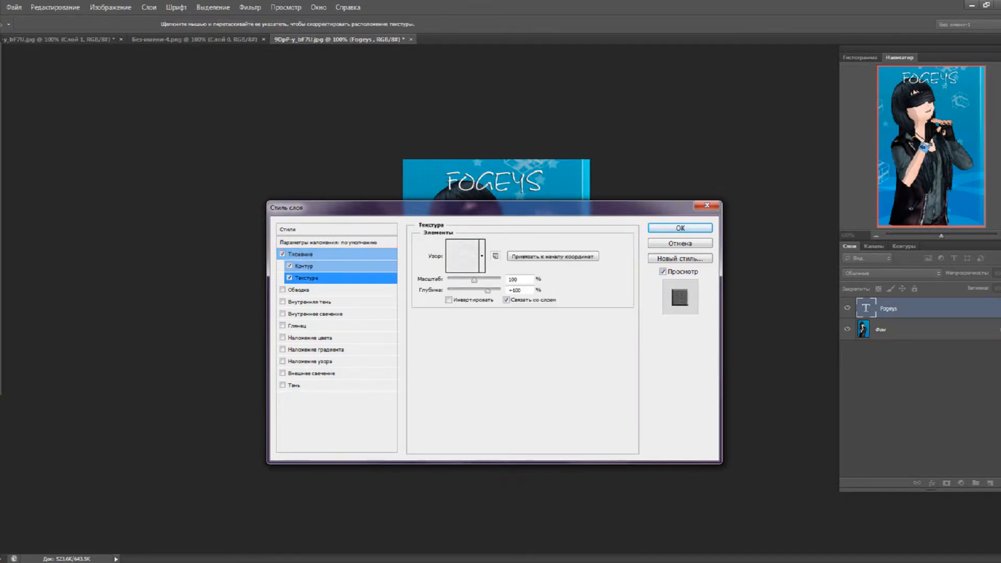
pyautogui.click(481, 256)
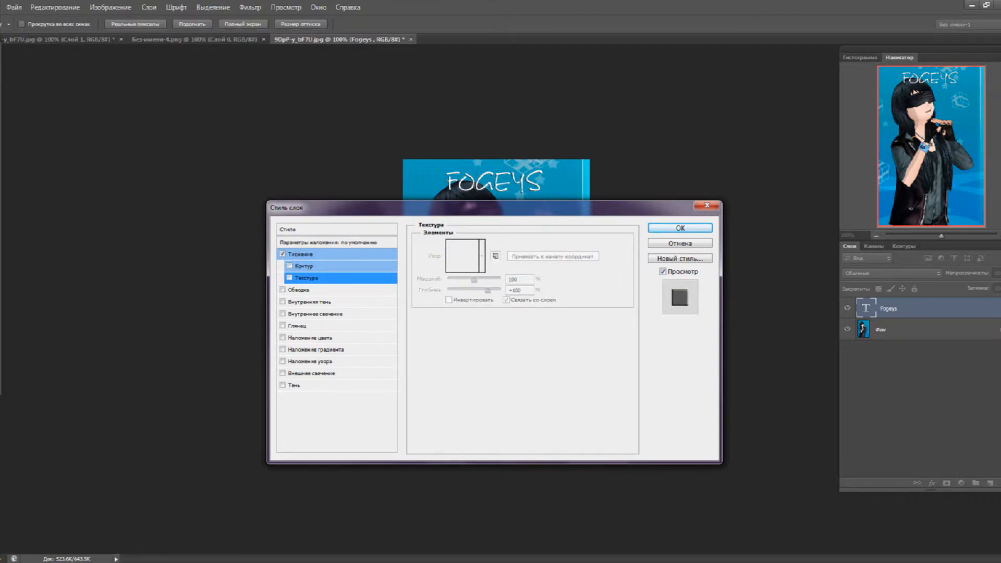
# Add a 1 px black stroke and an inner shadow to the title
pyautogui.click(299, 290)
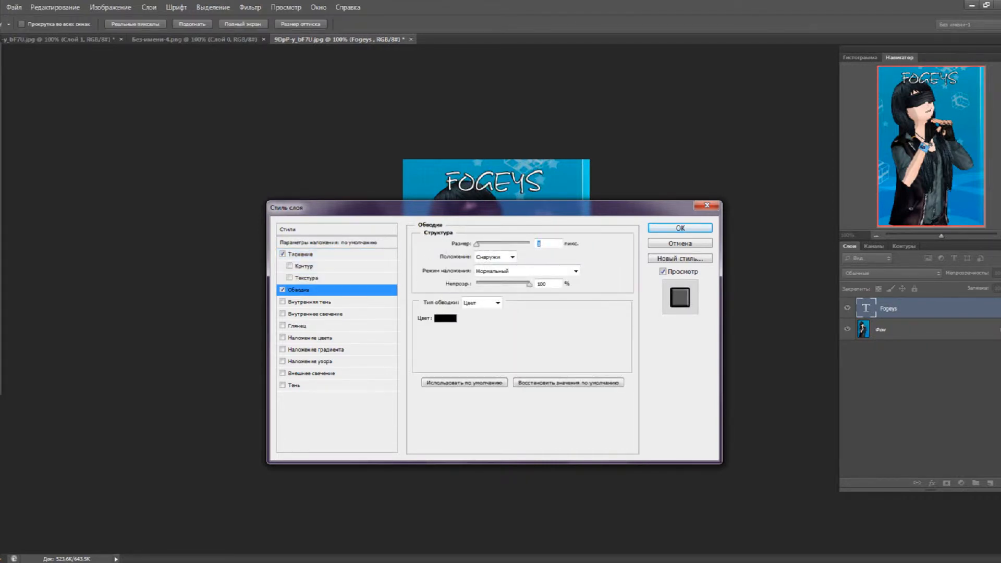
pyautogui.click(446, 319)
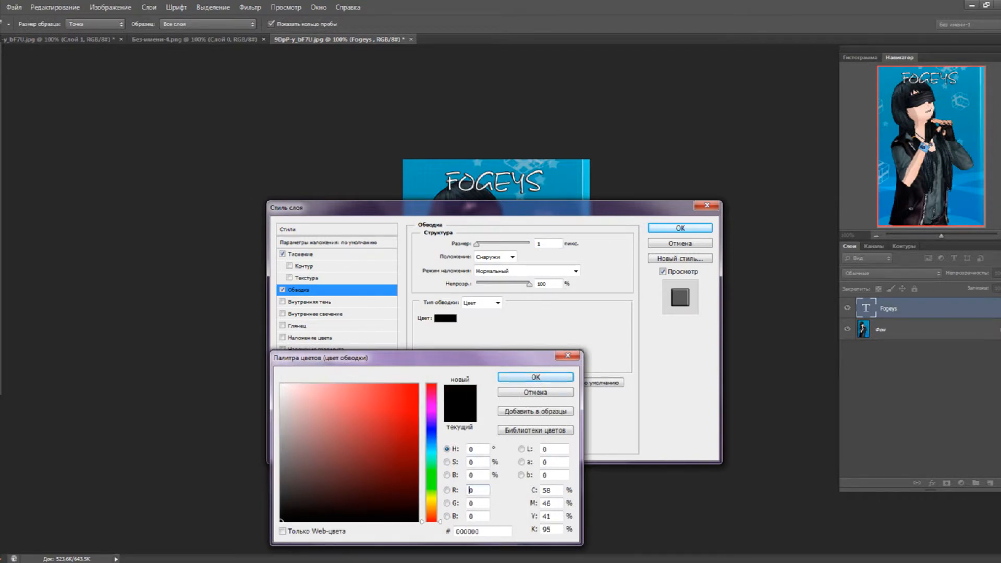
pyautogui.click(535, 377)
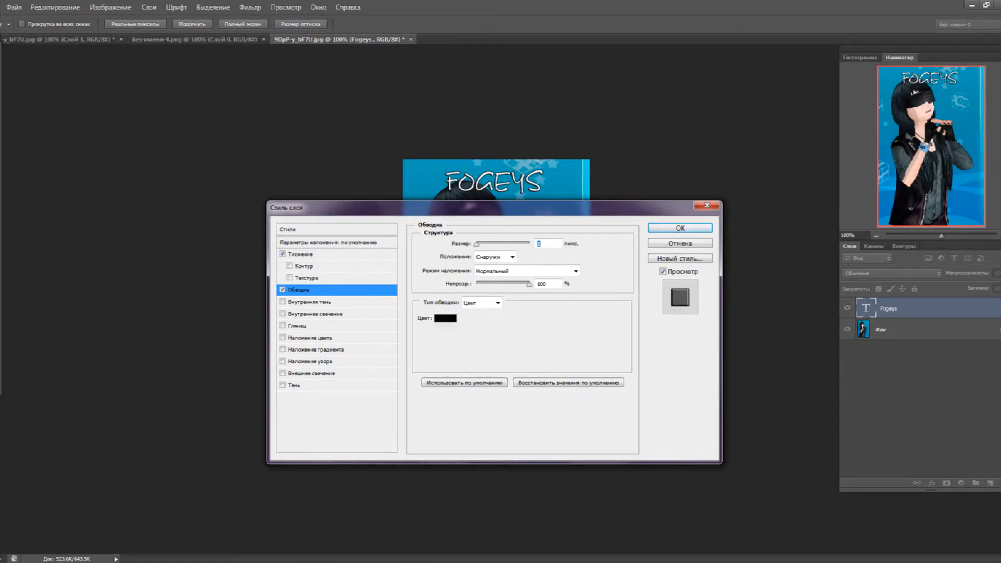
pyautogui.click(312, 317)
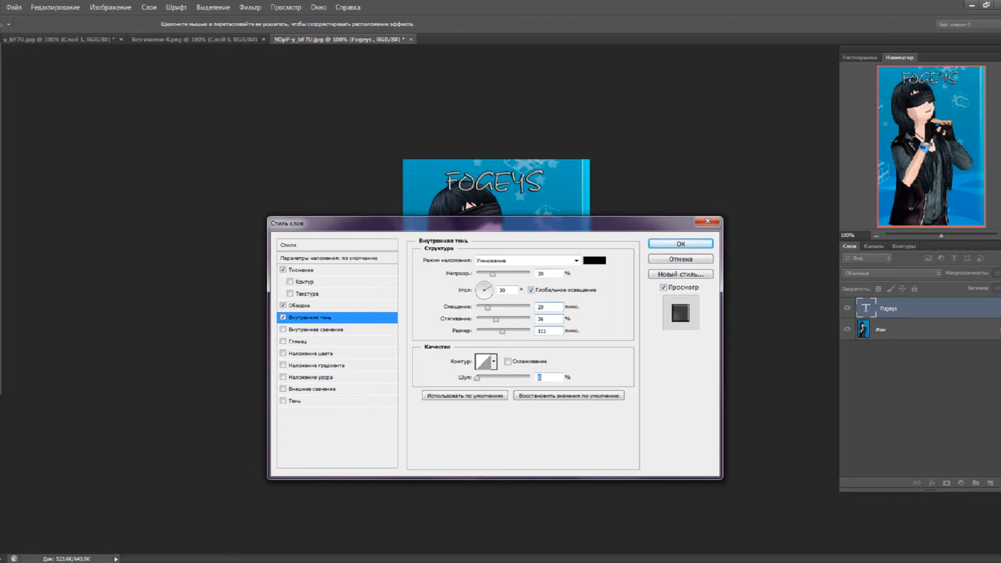
# Add inner glow and satin to the title, turning the inner shadow off
pyautogui.click(283, 329)
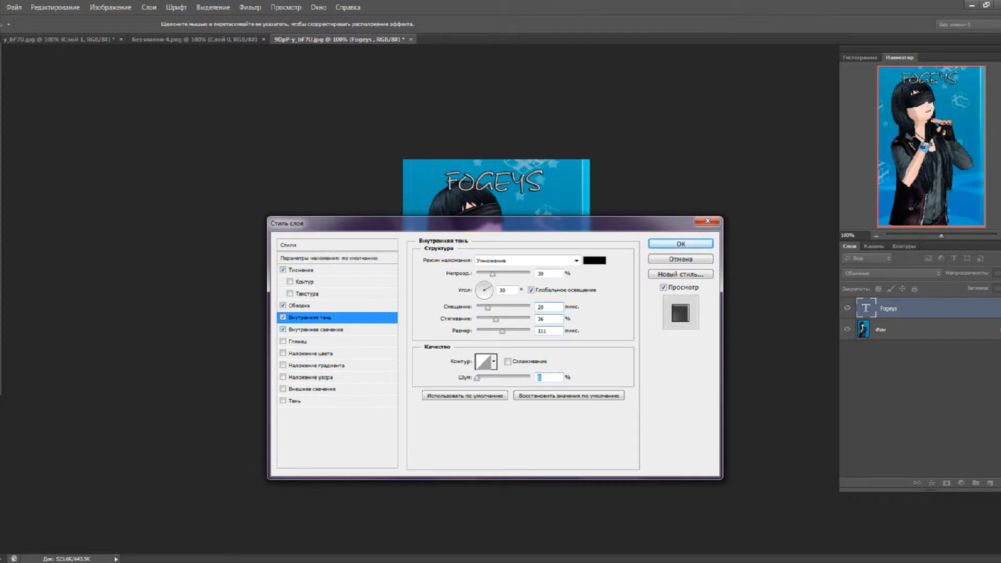
pyautogui.click(316, 329)
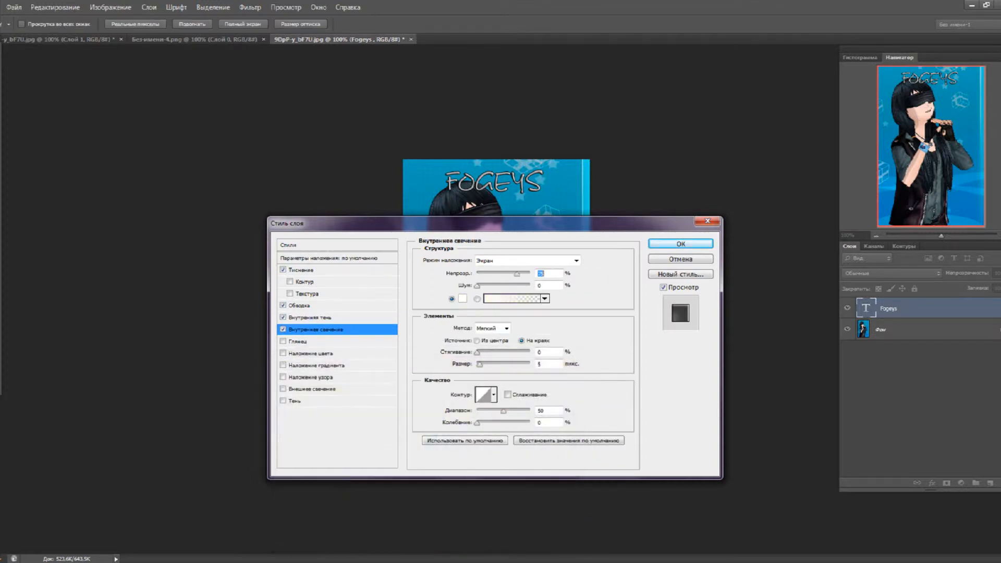
pyautogui.click(283, 317)
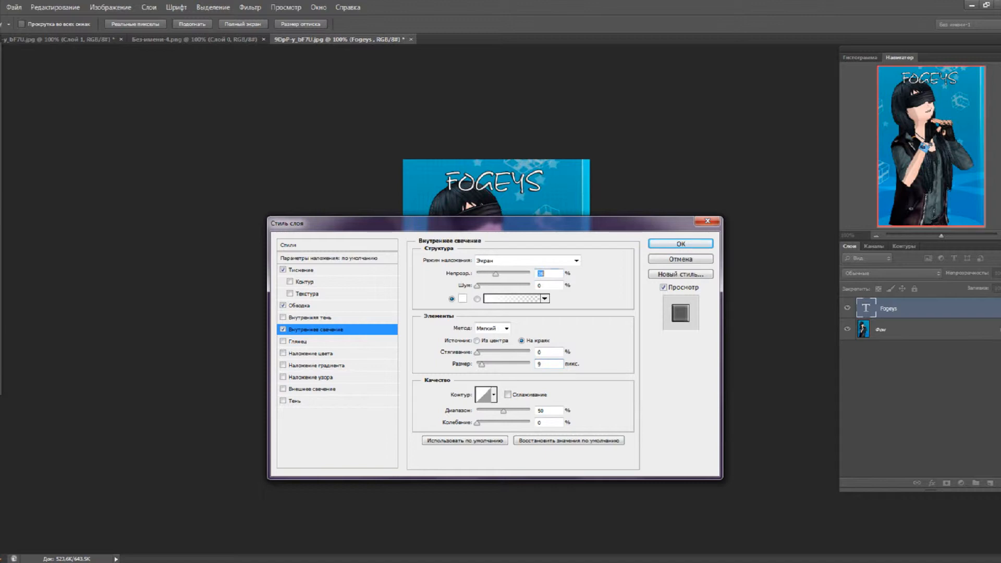
pyautogui.click(299, 341)
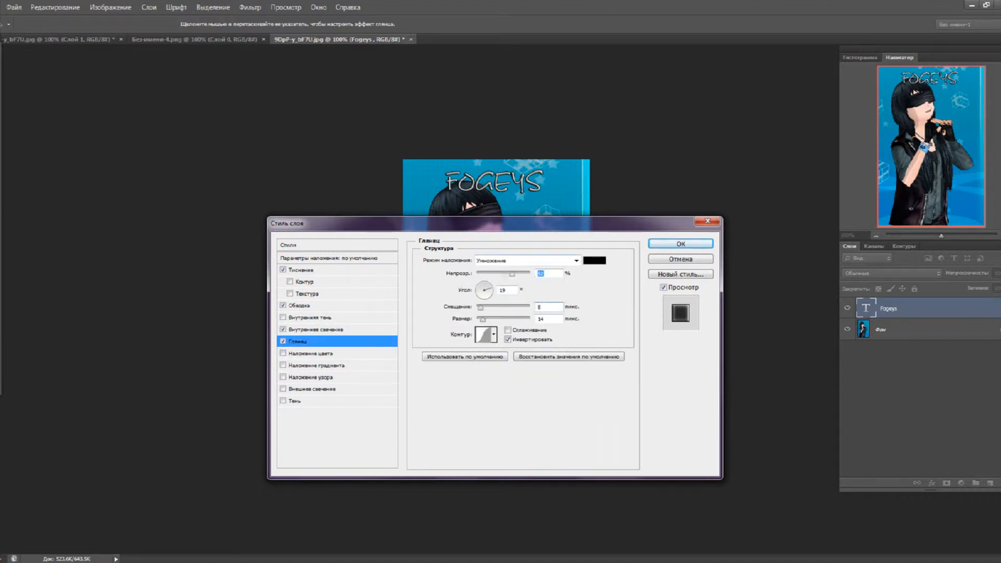
# Set the title's colour overlay to cyan #76d7d4
pyautogui.click(311, 353)
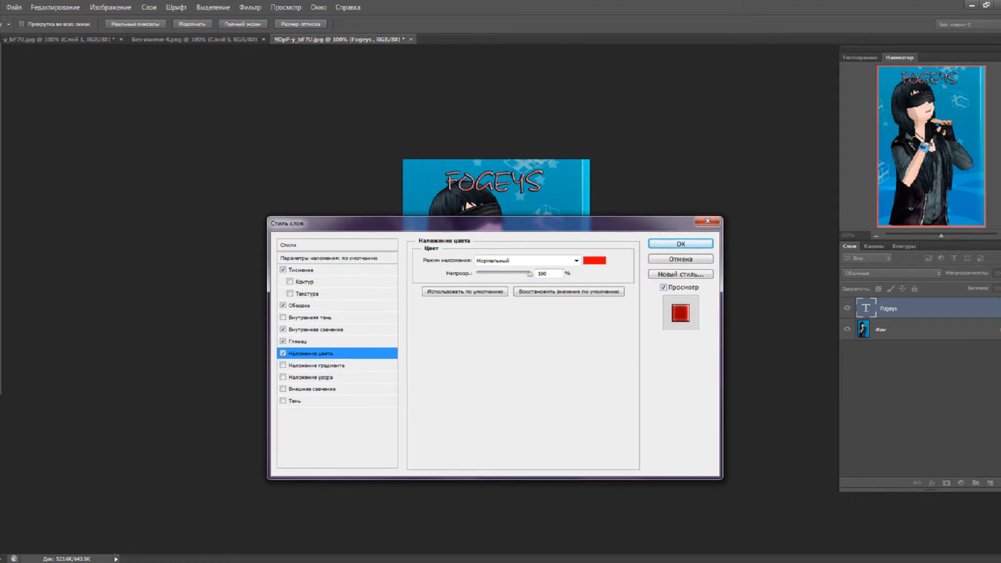
pyautogui.click(595, 261)
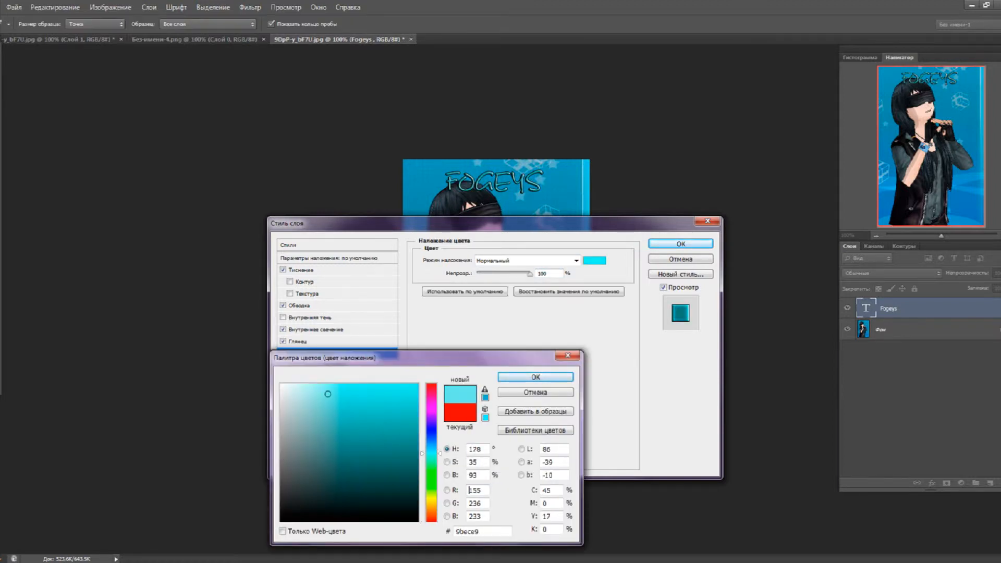
pyautogui.click(341, 405)
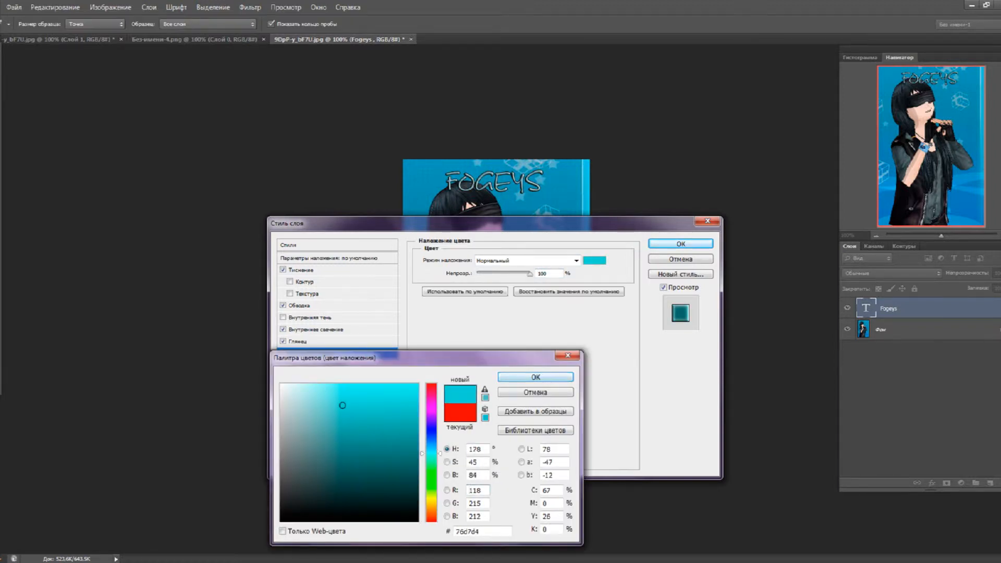
pyautogui.click(535, 376)
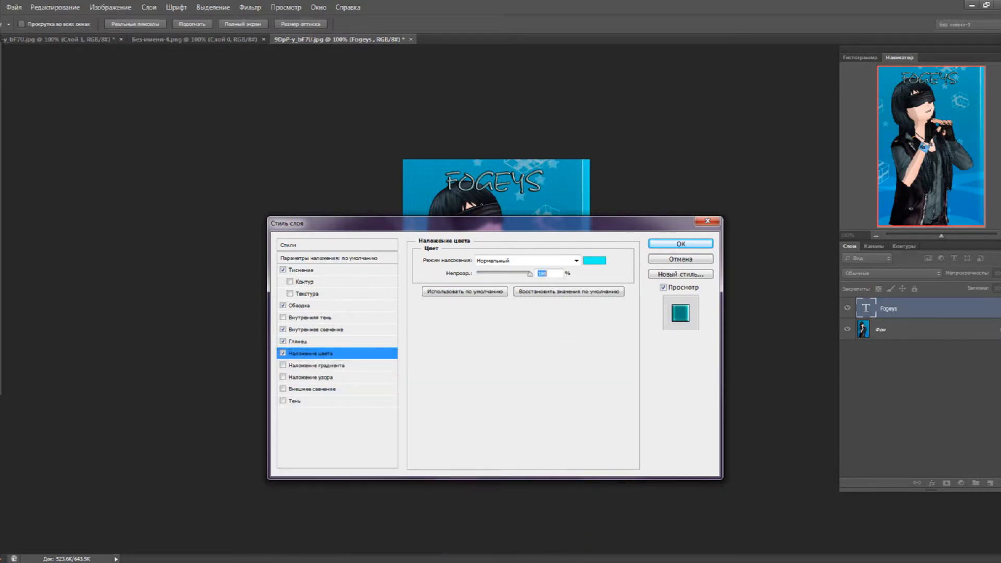
# Enable a rainbow gradient overlay and switch to the pattern overlay settings
pyautogui.click(316, 365)
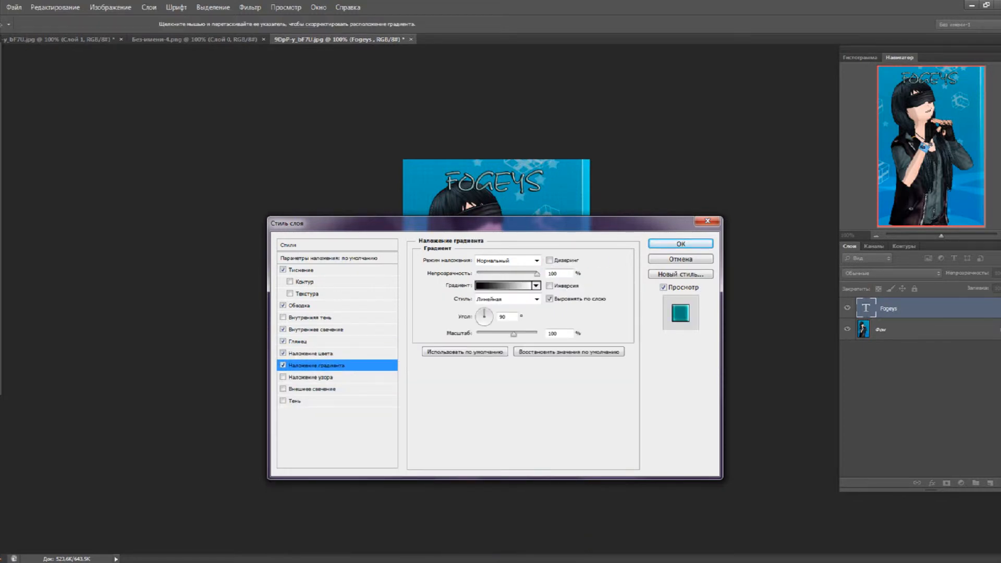
pyautogui.click(512, 285)
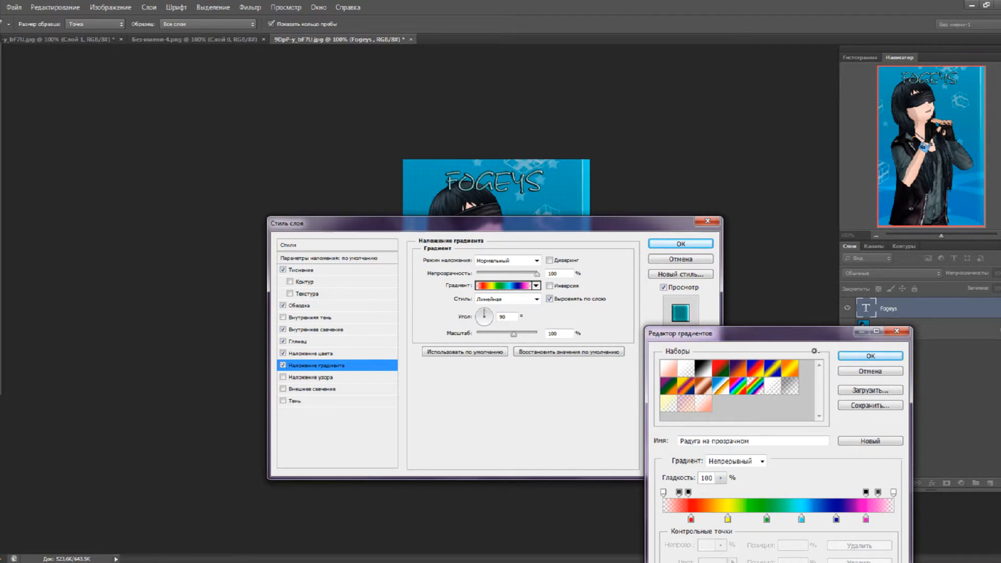
pyautogui.click(870, 355)
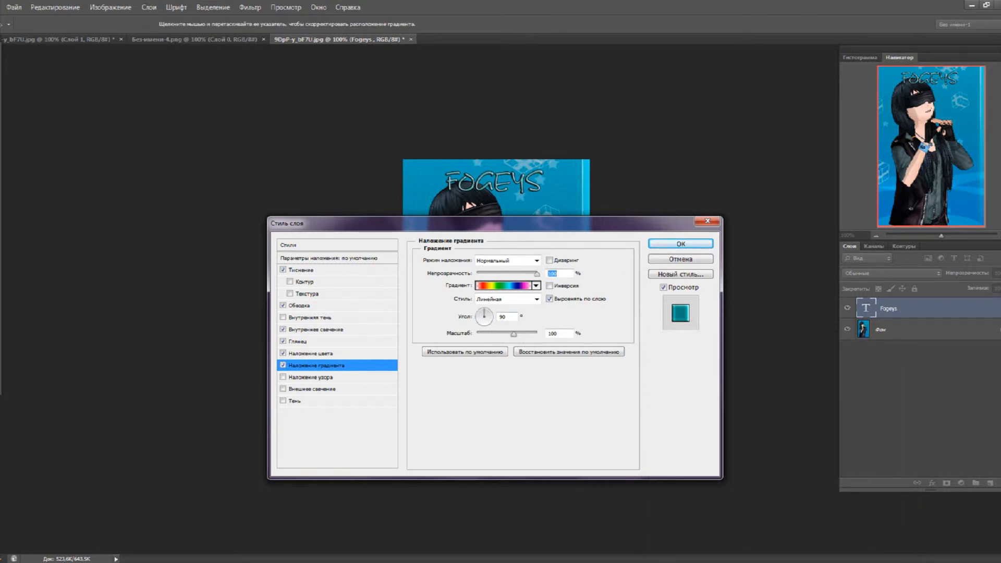
pyautogui.click(316, 376)
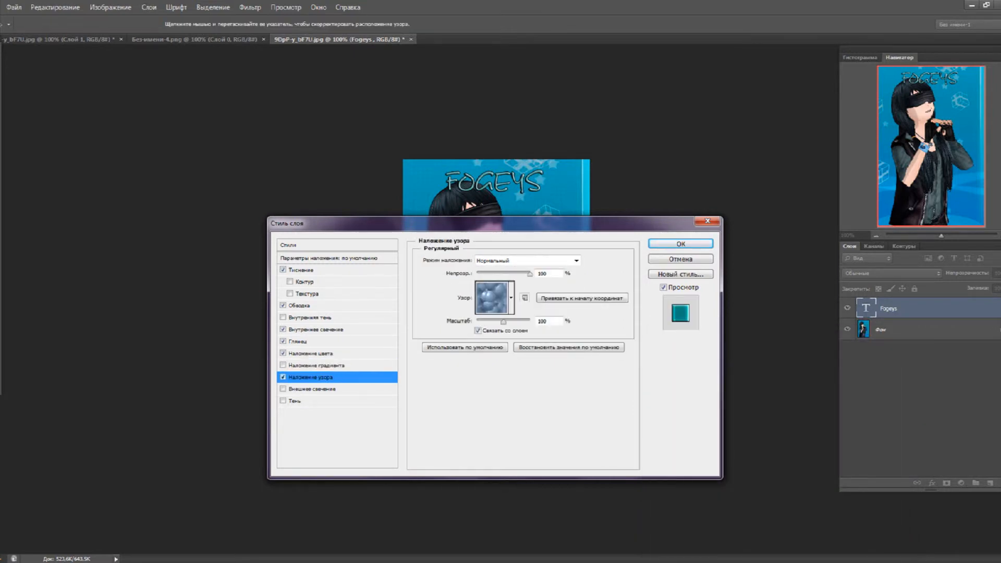
# Choose a pattern preset and add a white outer glow (opacity 60, size 21)
pyautogui.click(510, 297)
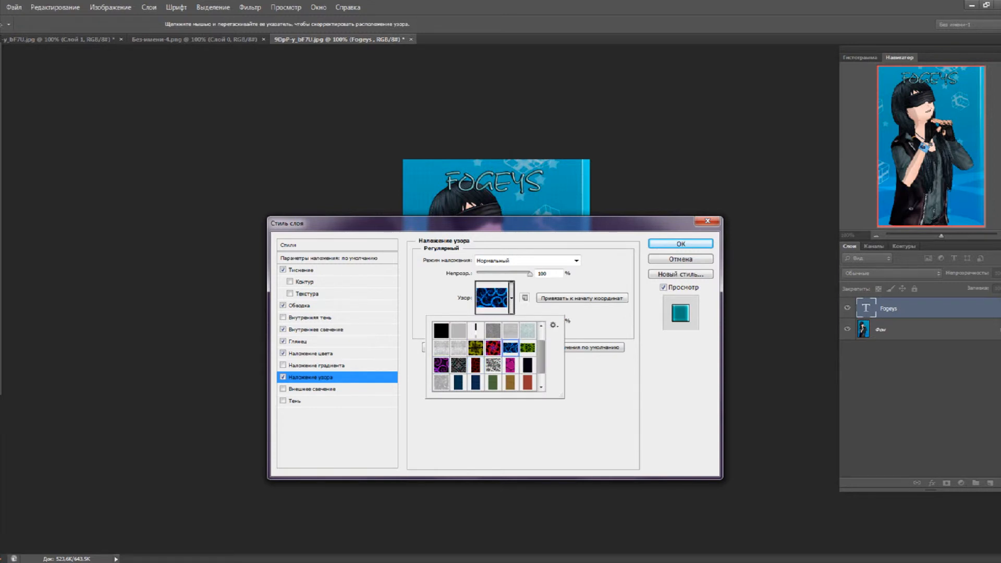
pyautogui.click(282, 377)
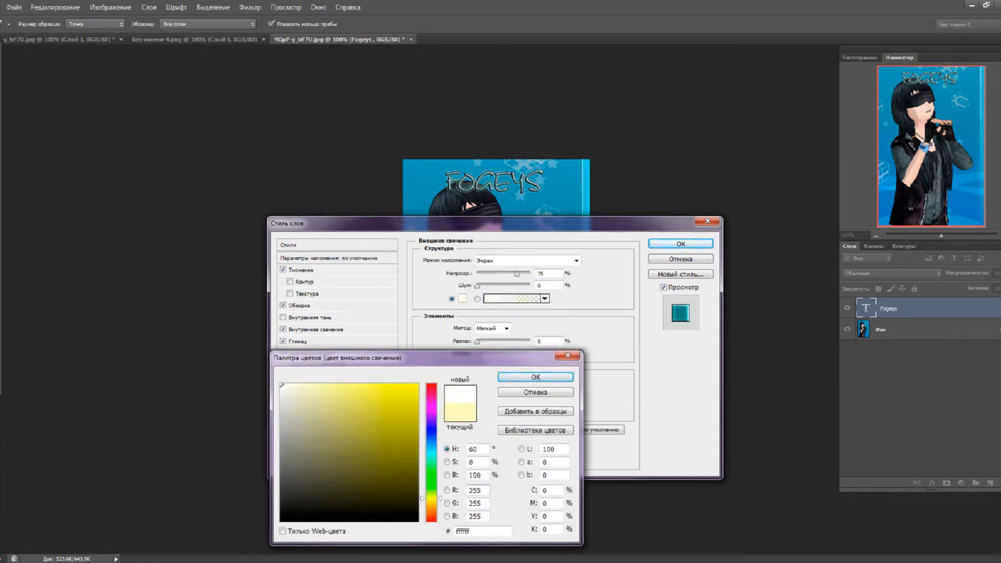
pyautogui.click(534, 377)
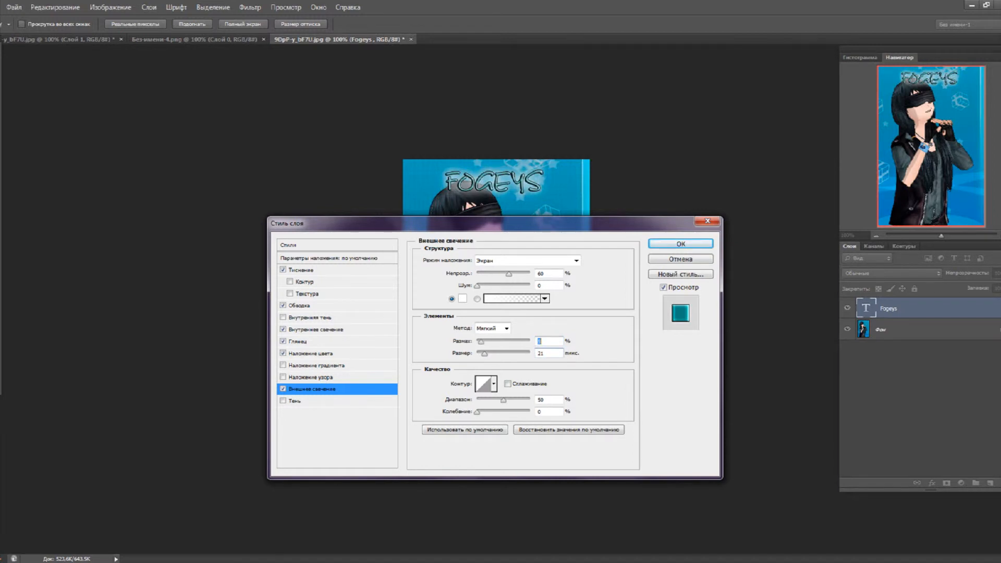
# Add a drop shadow at angle 175, distance 38, and apply the layer style
pyautogui.click(295, 401)
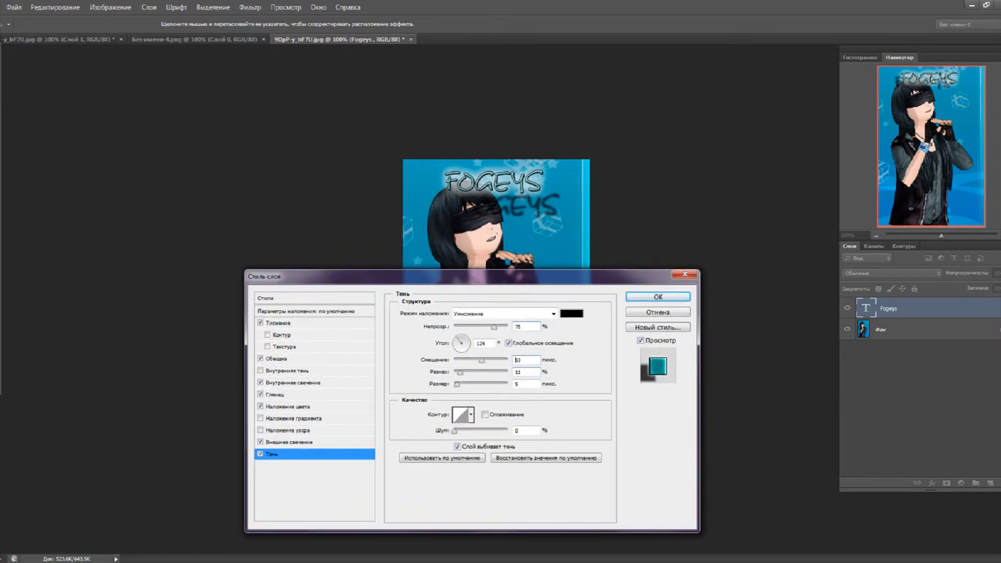
pyautogui.moveTo(464, 342); pyautogui.dragTo(457, 344)
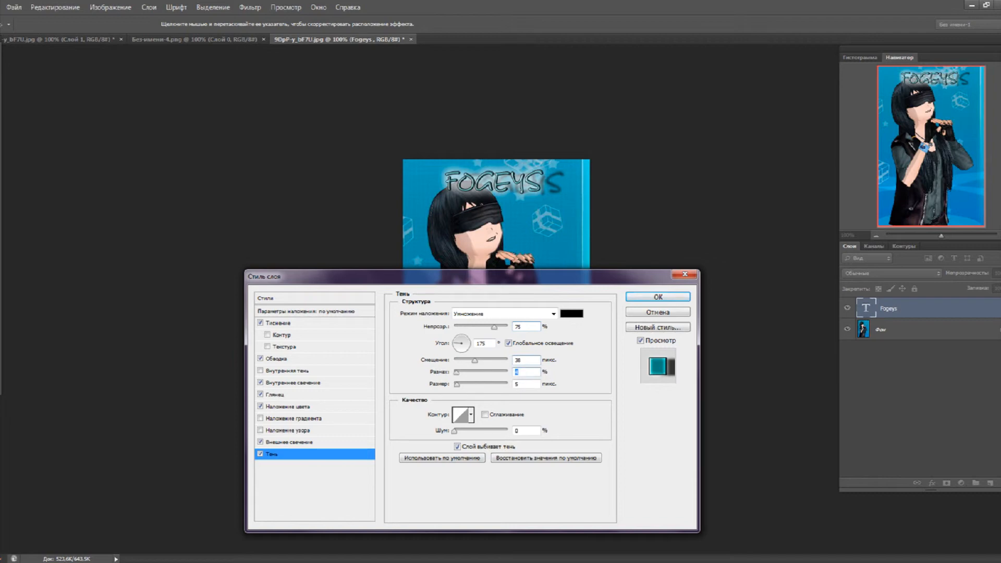
pyautogui.click(658, 297)
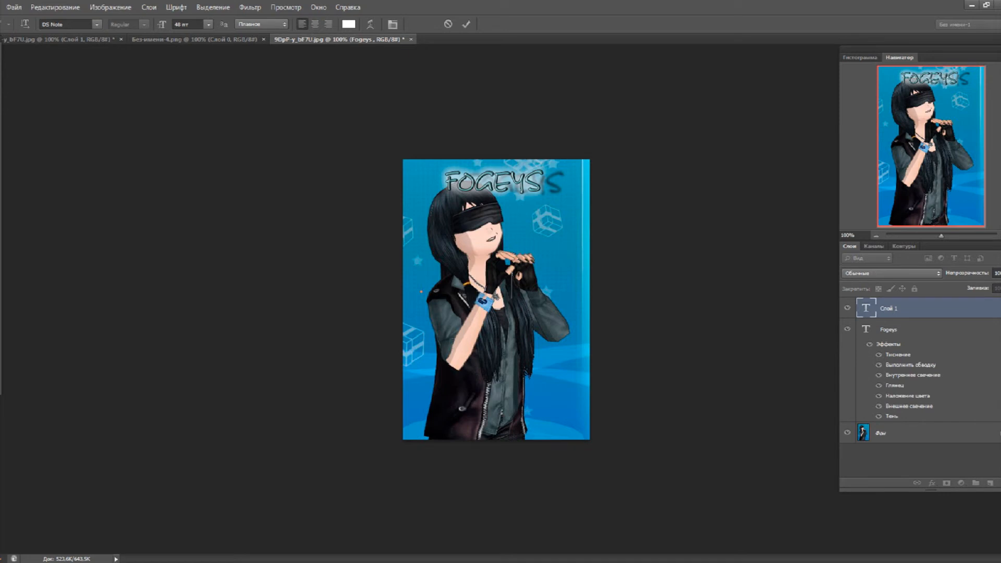
# Type the caption 'СПАСИБО / ЗА / ПРОСМОТР!' on three lines and open the layer's context menu
pyautogui.write('СПАСИБО')
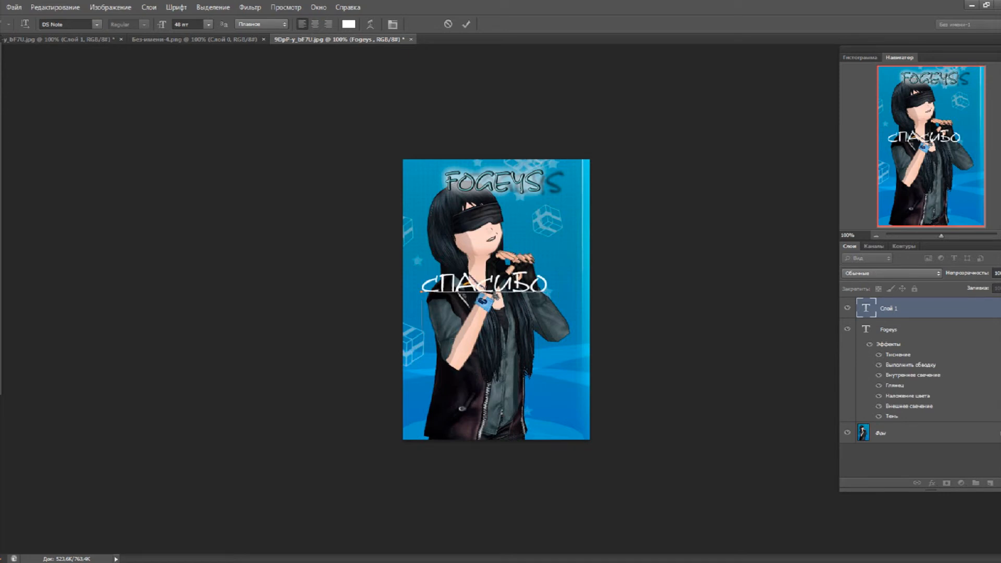
pyautogui.write('ЗА')
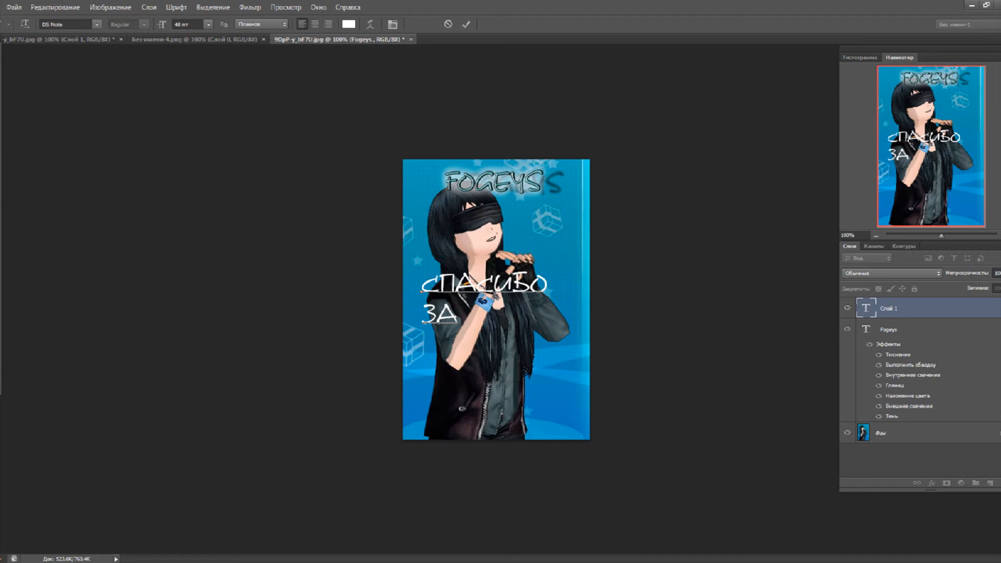
pyautogui.write('ПРОСМОТР!')
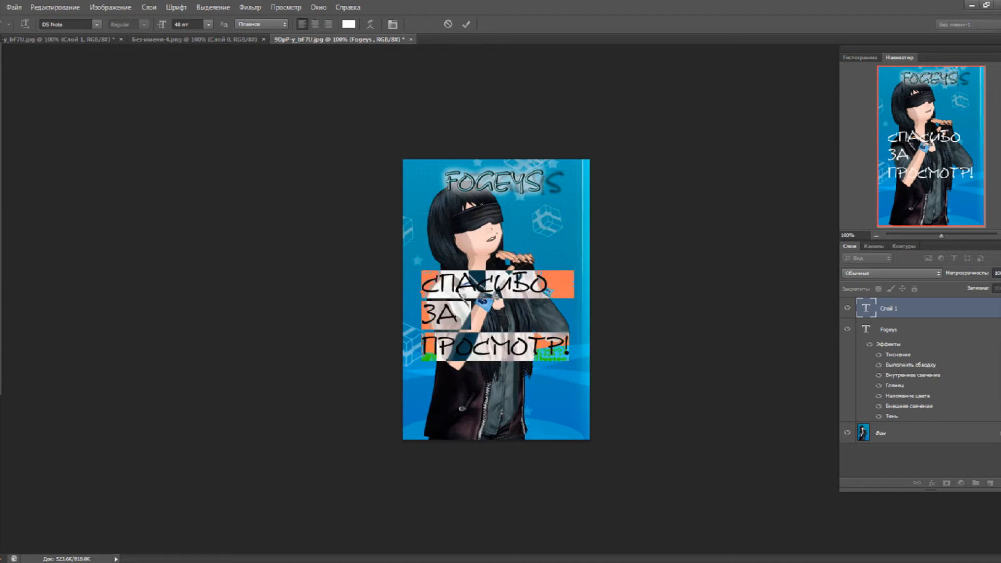
pyautogui.rightClick(889, 307)
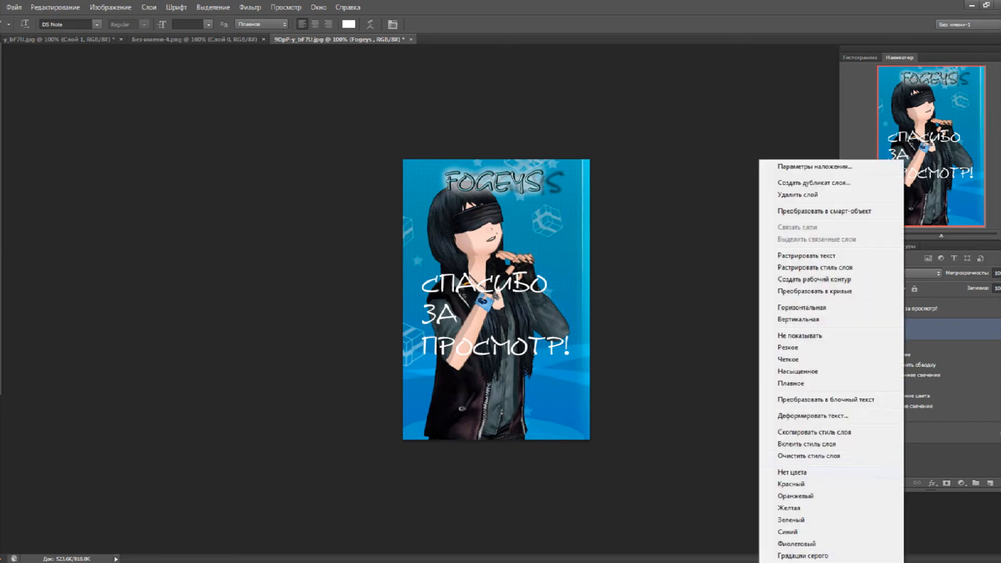